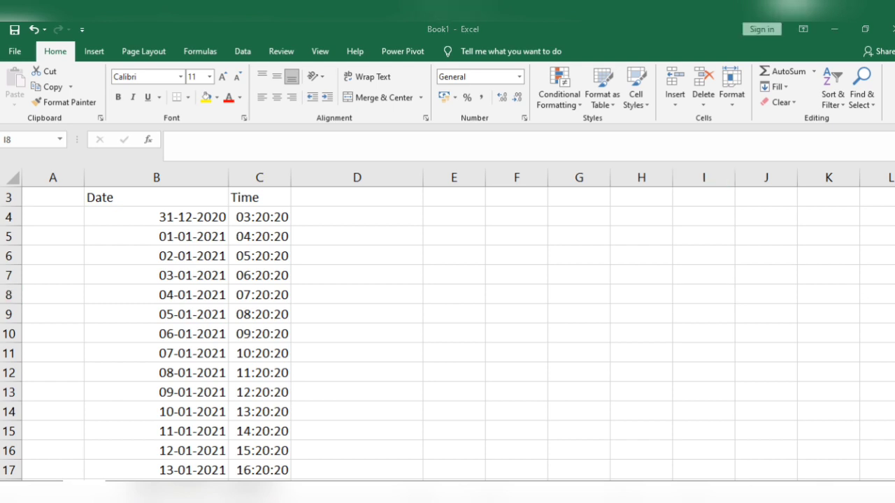
{"action": "mouse_move", "coordinate": [323, 223]}
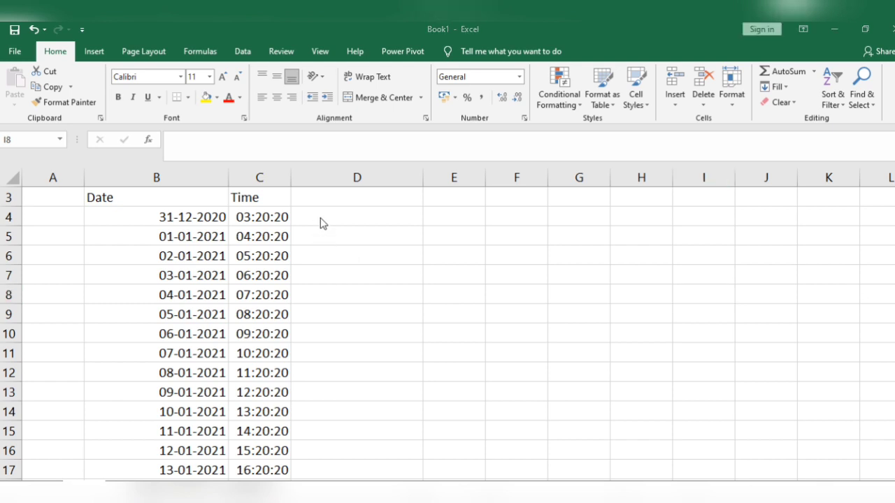
{"action": "left_click", "coordinate": [357, 216]}
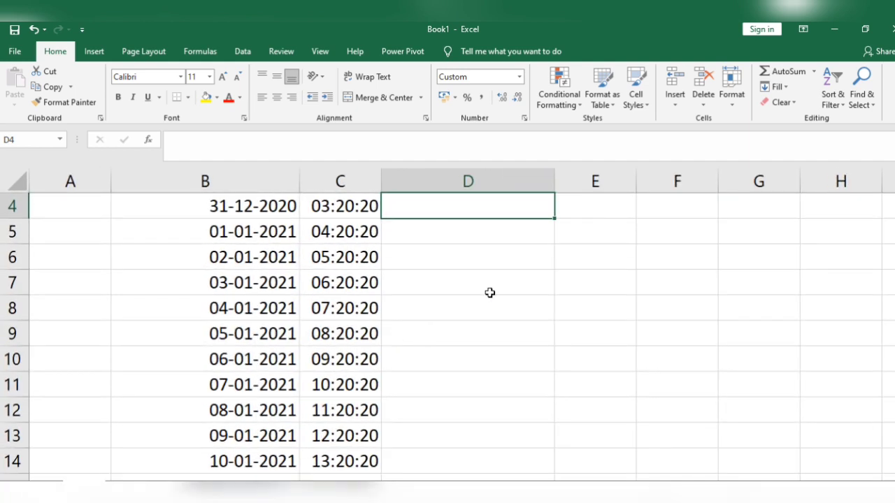
{"action": "scroll", "scroll_direction": "up", "scroll_amount": 3}
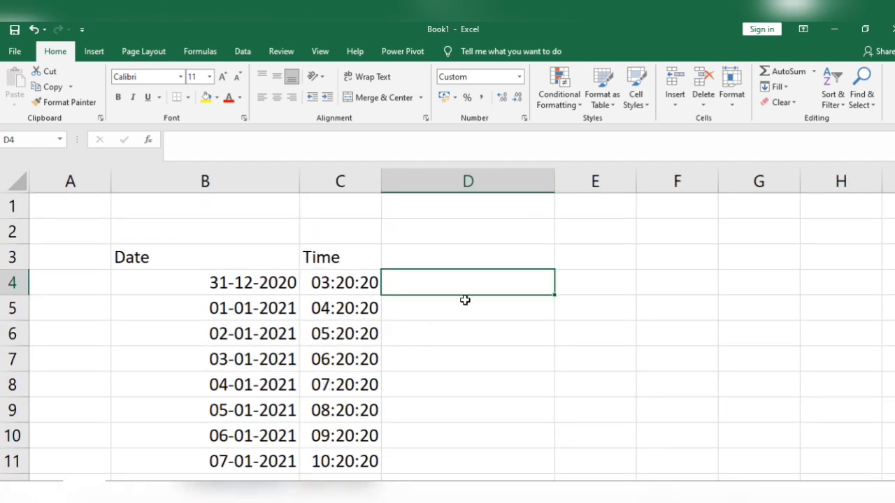
{"action": "mouse_move", "coordinate": [446, 291]}
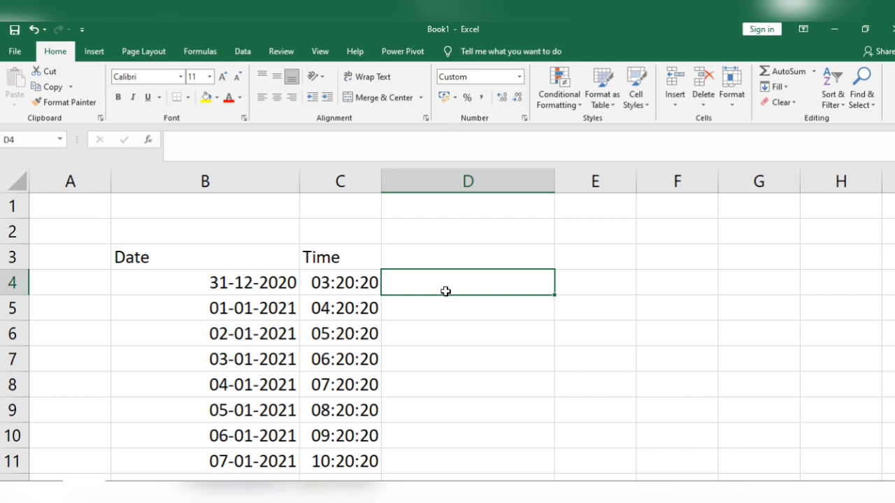
{"action": "type", "text": "="}
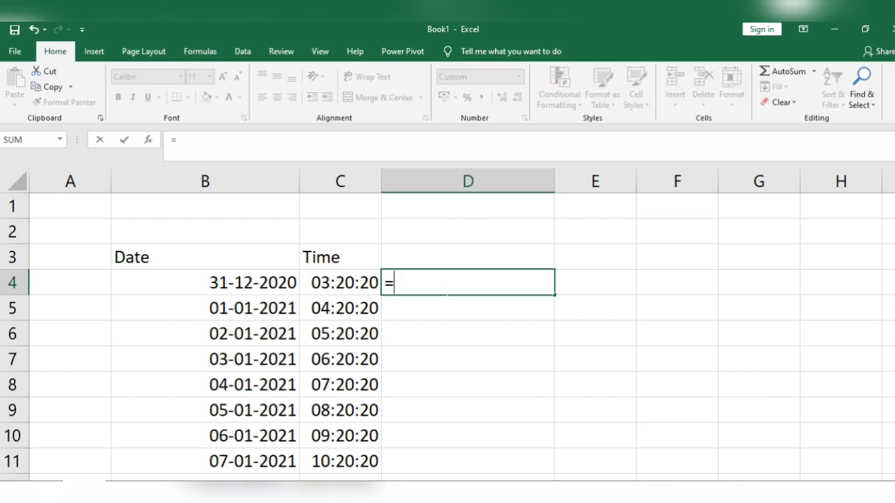
{"action": "type", "text": "sum(B4"}
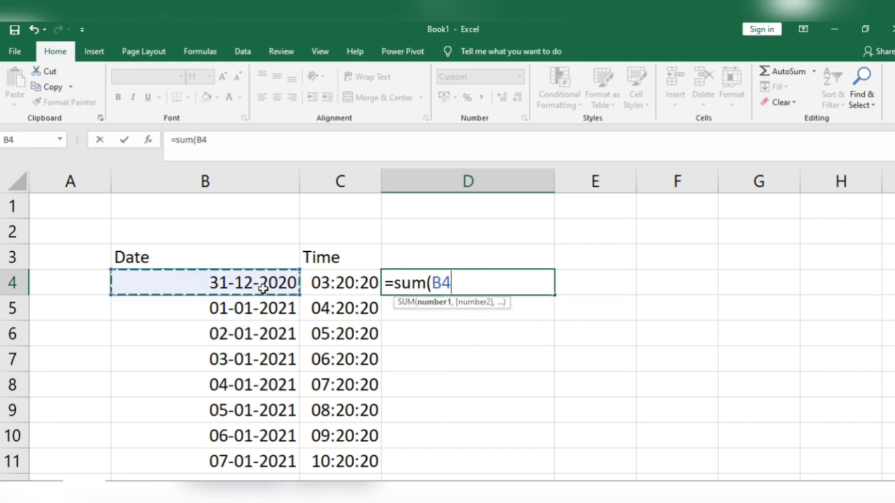
{"action": "left_click", "coordinate": [341, 282]}
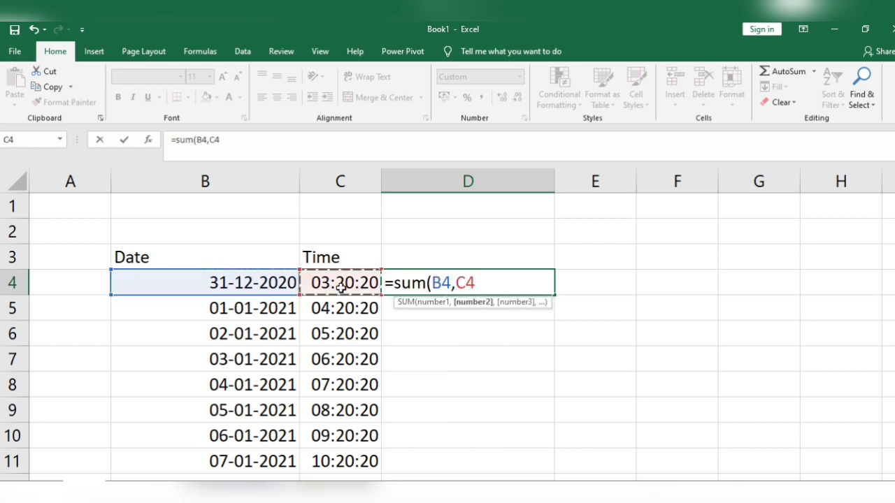
{"action": "key", "text": "Return"}
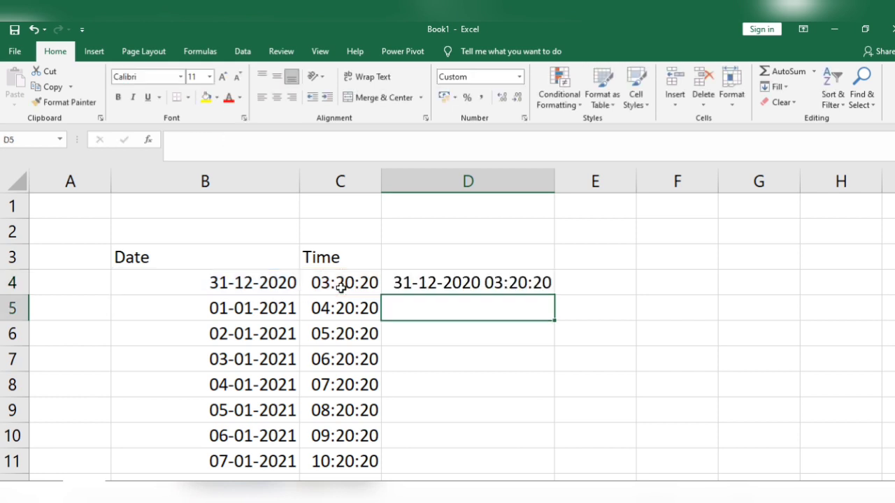
Fill the D4 SUM formula down through D17, then select E4.
{"action": "left_click", "coordinate": [467, 282]}
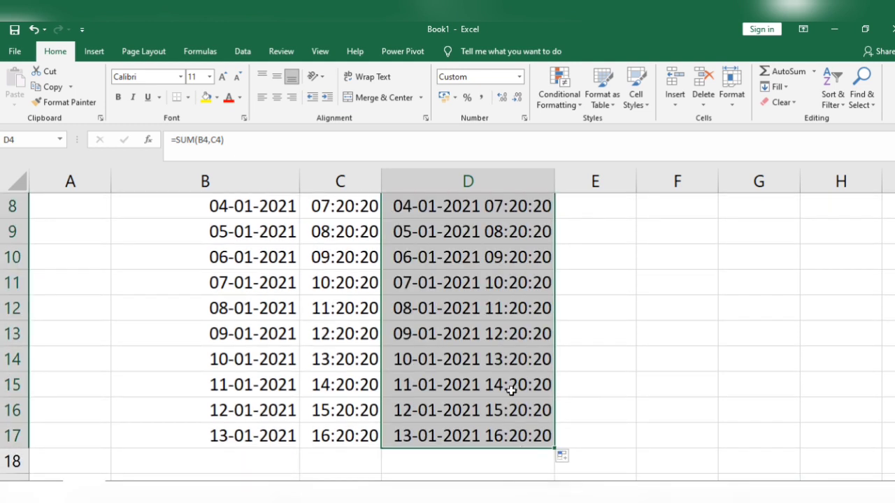
{"action": "scroll", "scroll_direction": "up", "scroll_amount": 3}
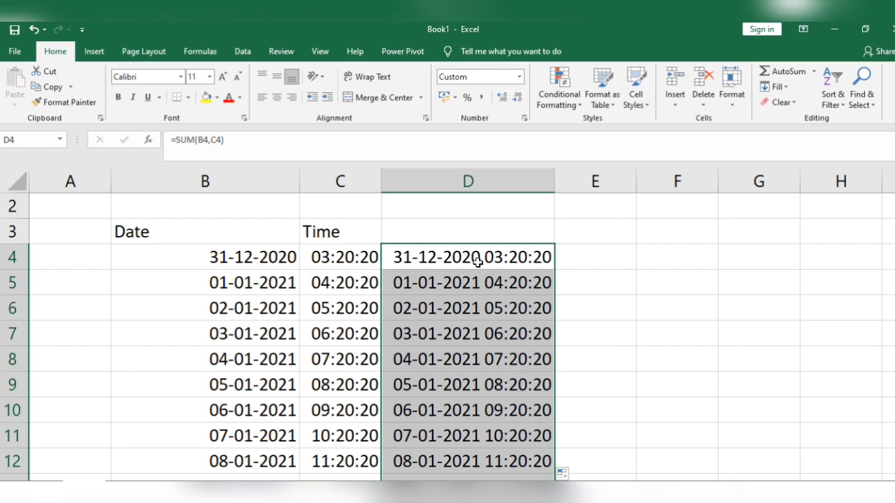
{"action": "left_click", "coordinate": [594, 257]}
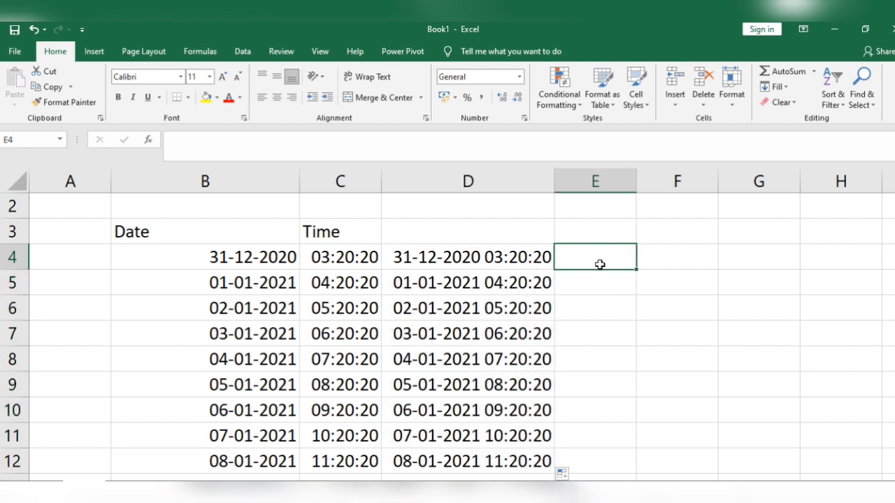
{"action": "mouse_move", "coordinate": [646, 198]}
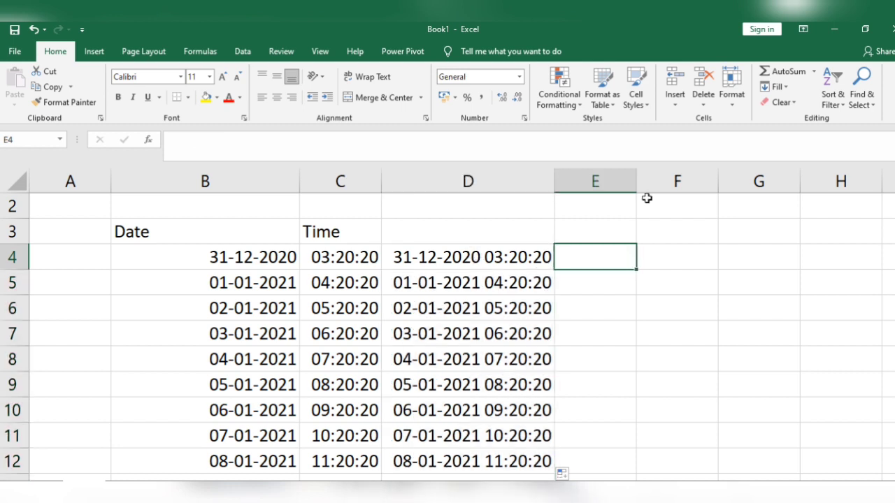
Clear column D's combined results and start typing =sum in E4.
{"action": "left_click", "coordinate": [467, 181]}
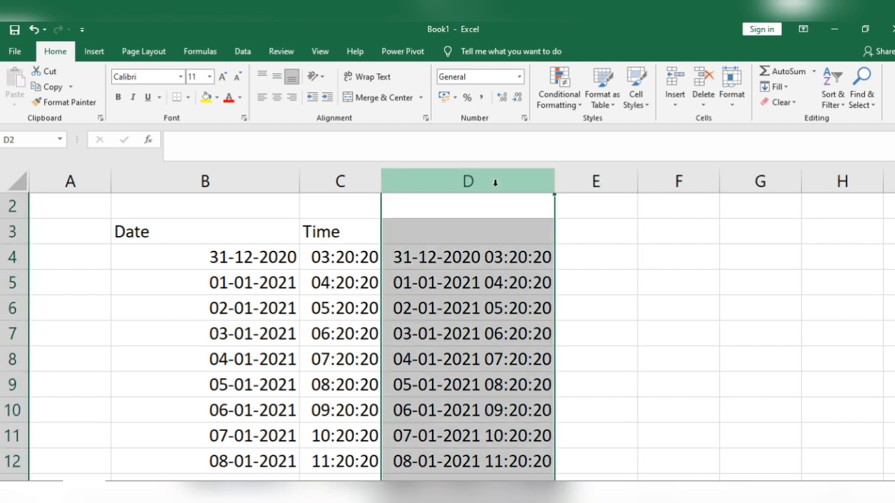
{"action": "mouse_move", "coordinate": [538, 314]}
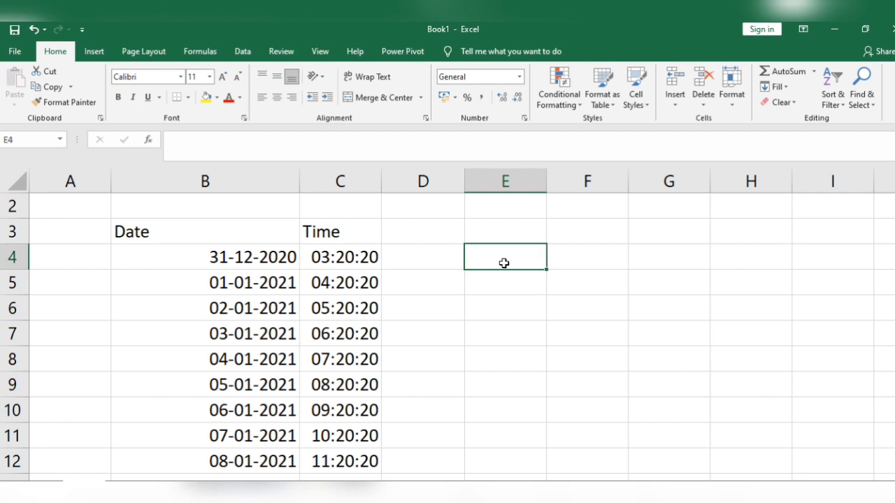
{"action": "type", "text": "=sum(B4,C4"}
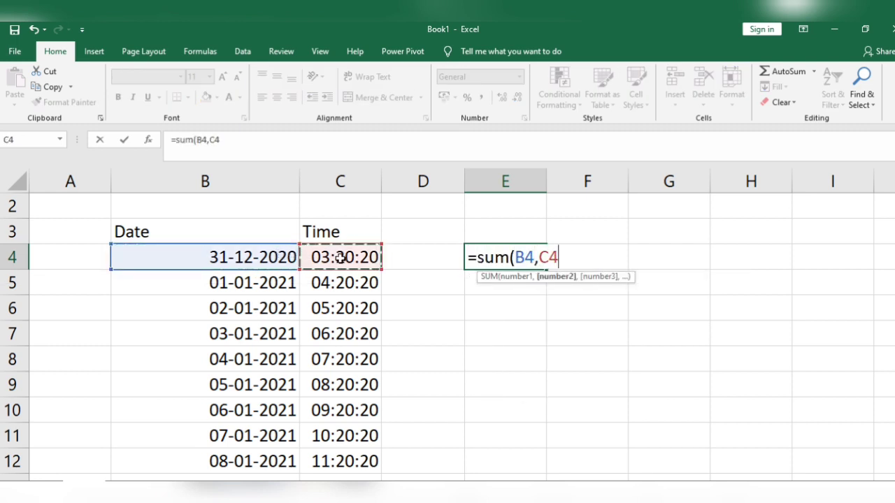
Confirm the E4 formula showing 31-12-2020 and widen column E.
{"action": "key", "text": "Return"}
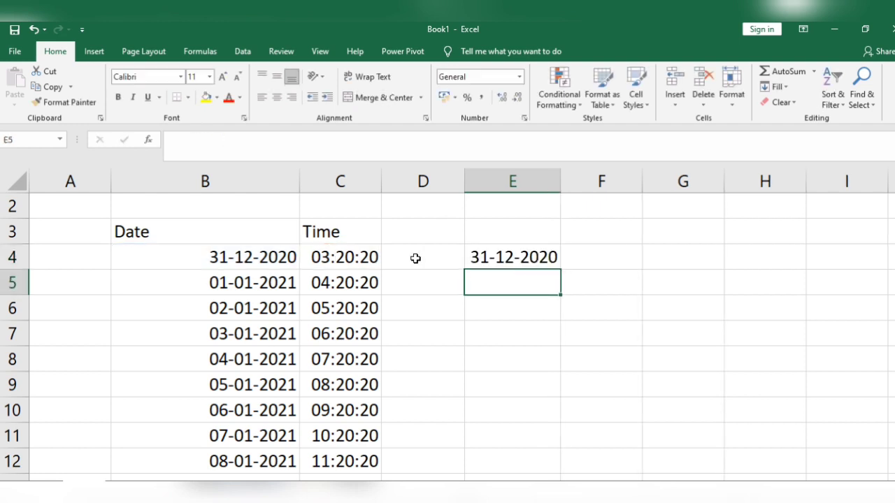
{"action": "left_click", "coordinate": [513, 256]}
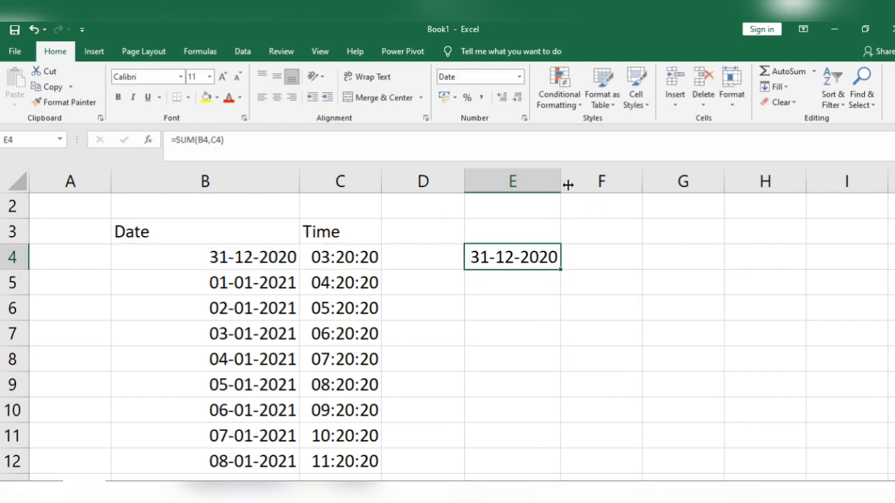
{"action": "left_click_drag", "start_coordinate": [569, 181], "coordinate": [624, 181]}
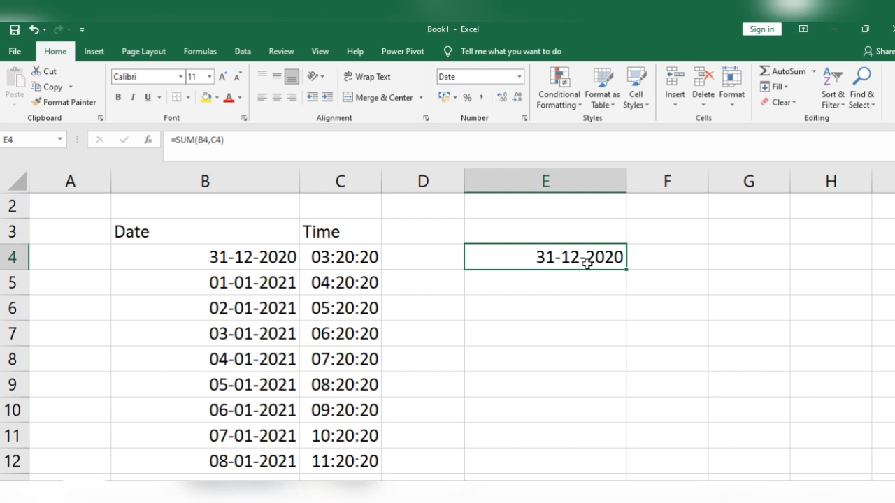
{"action": "mouse_move", "coordinate": [571, 198]}
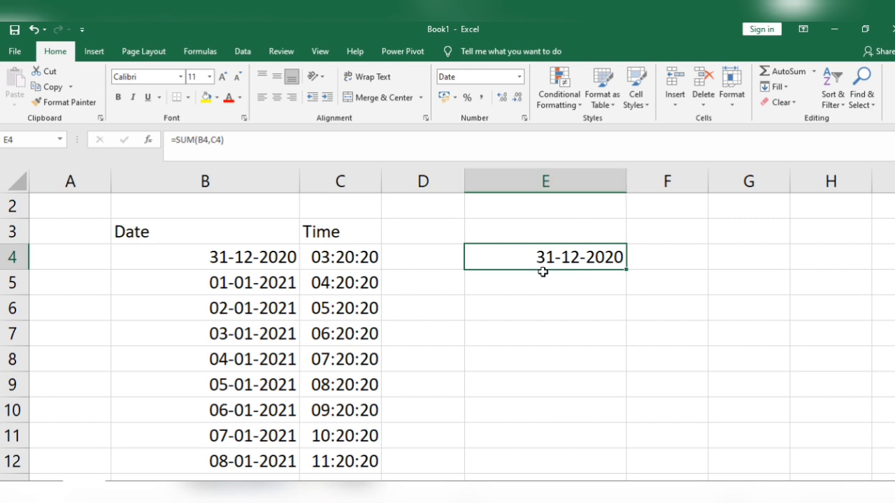
{"action": "mouse_move", "coordinate": [561, 273]}
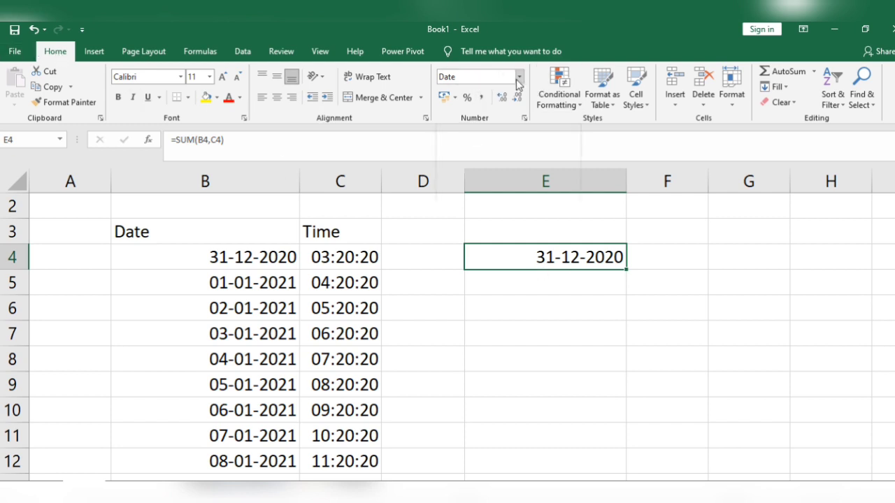
Open Format Cells for E4 and show the Custom category's format codes.
{"action": "left_click", "coordinate": [519, 76]}
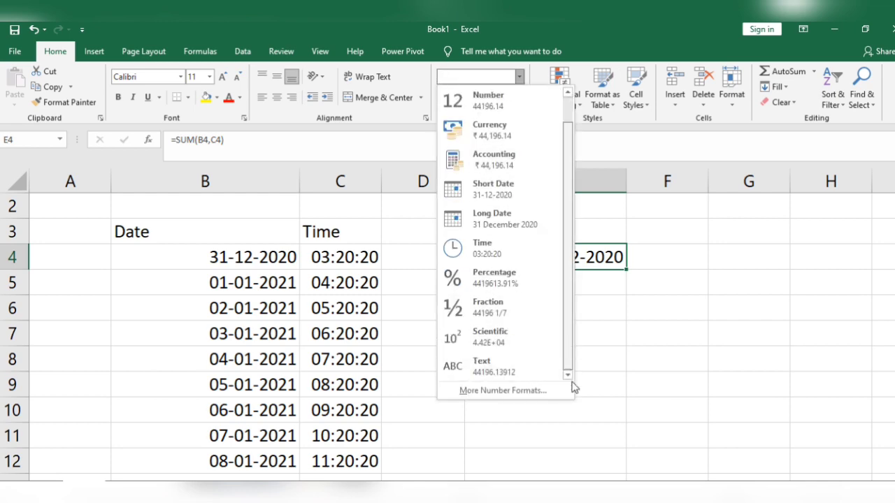
{"action": "mouse_move", "coordinate": [505, 390]}
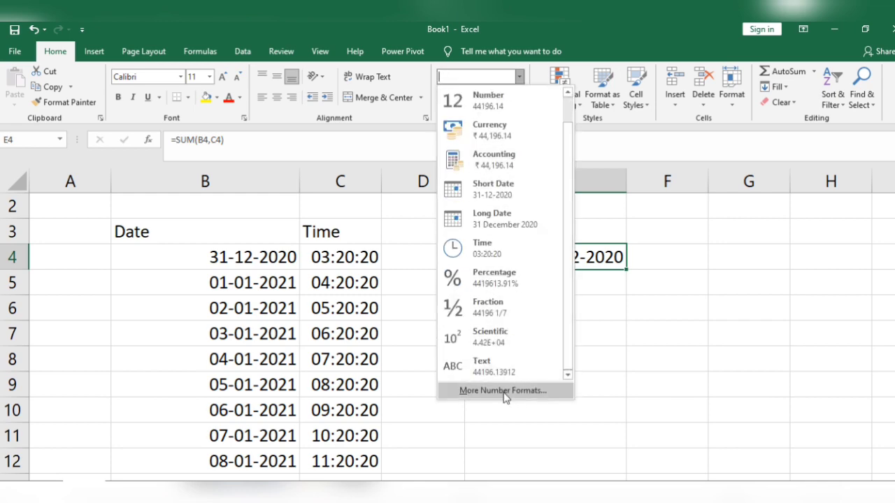
{"action": "left_click", "coordinate": [503, 390]}
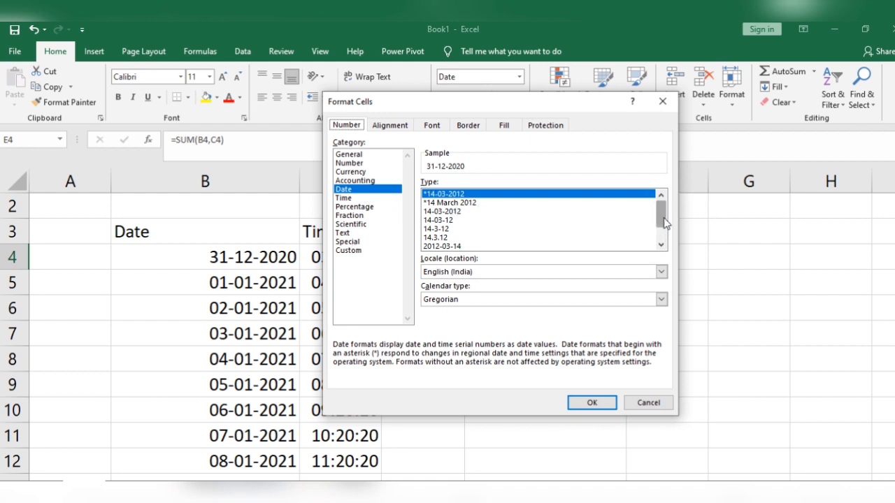
{"action": "scroll", "scroll_direction": "down", "scroll_amount": 3}
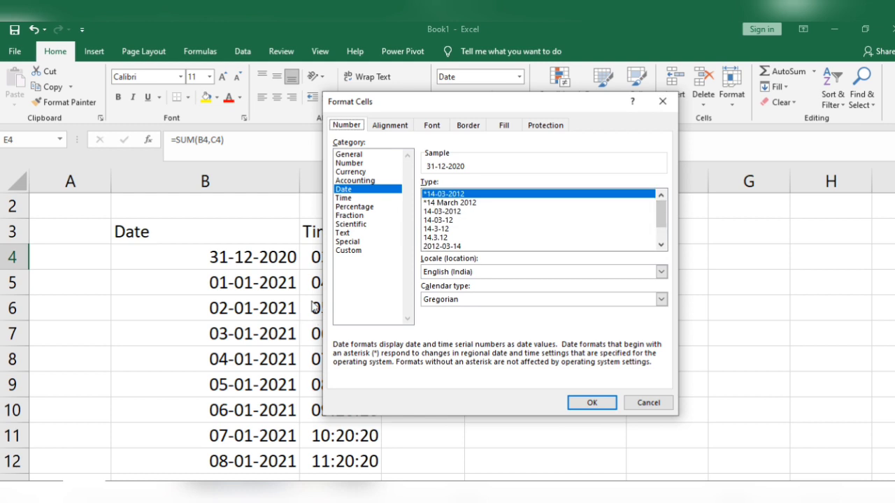
{"action": "mouse_move", "coordinate": [298, 264]}
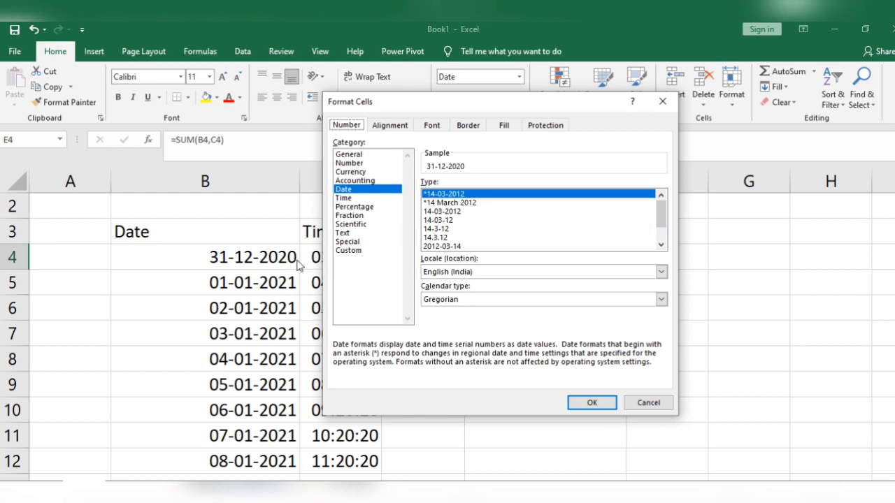
{"action": "mouse_move", "coordinate": [451, 222]}
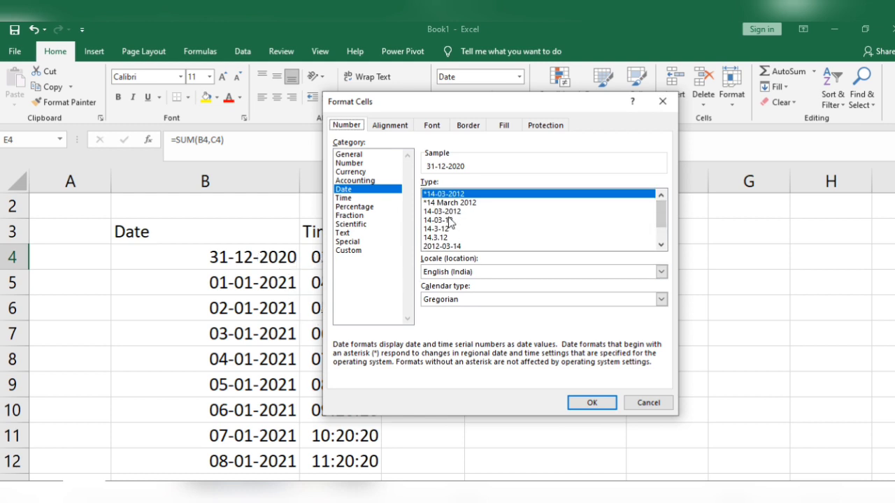
{"action": "scroll", "scroll_direction": "down", "scroll_amount": 3}
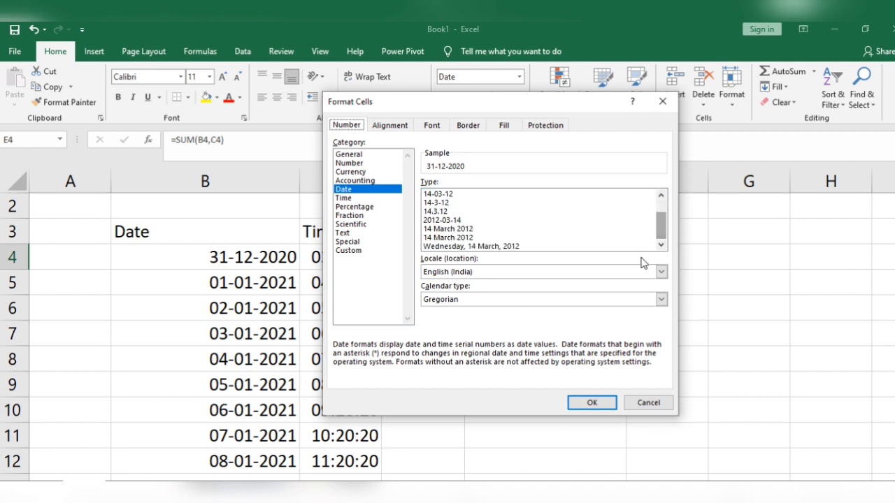
{"action": "mouse_move", "coordinate": [353, 256]}
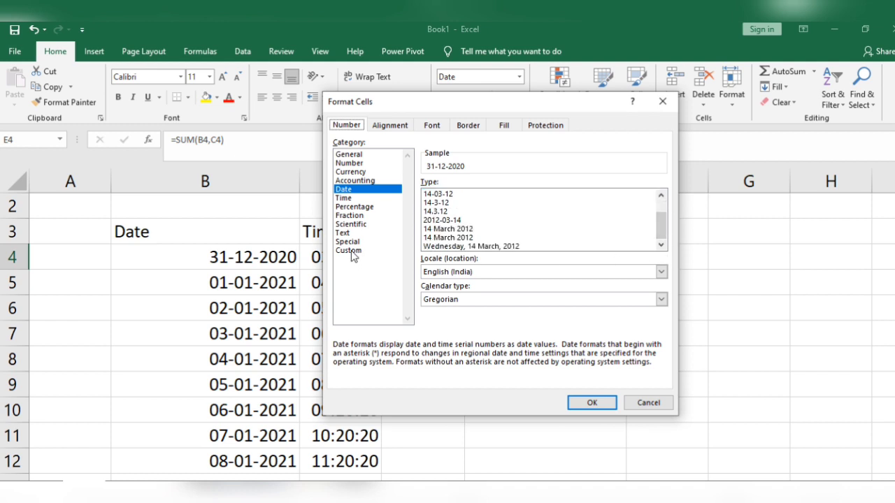
{"action": "left_click", "coordinate": [348, 250]}
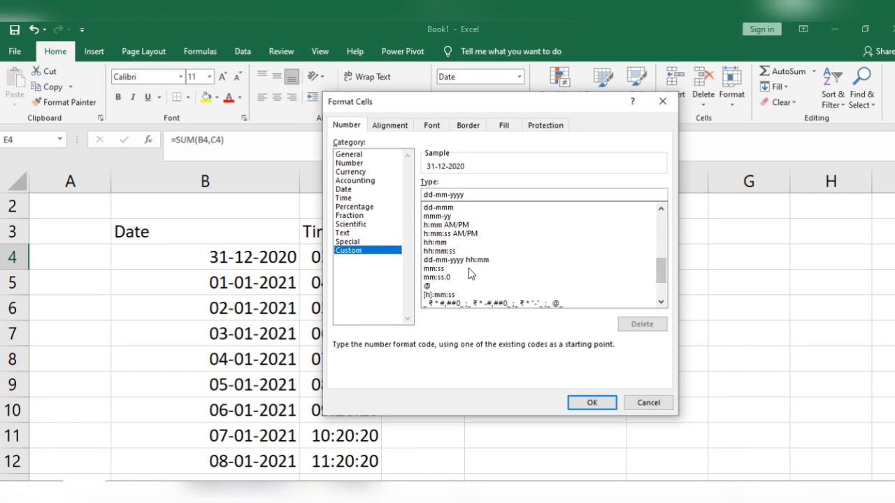
{"action": "mouse_move", "coordinate": [509, 117]}
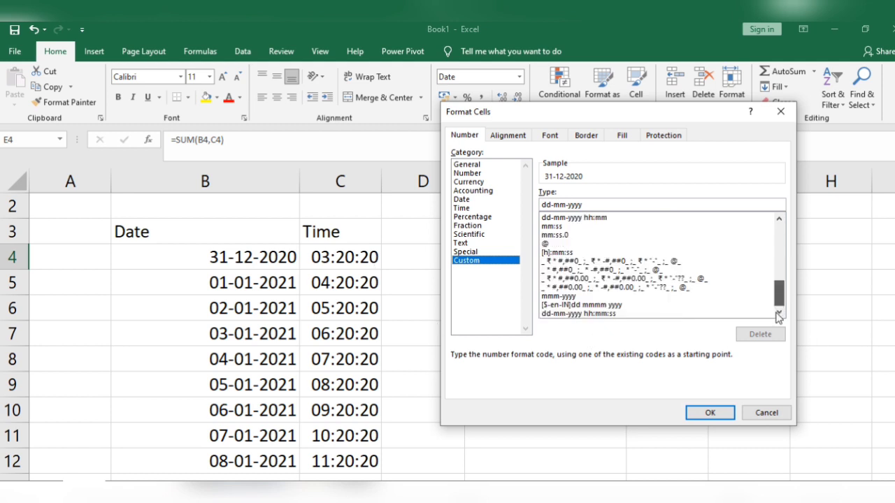
{"action": "mouse_move", "coordinate": [563, 321]}
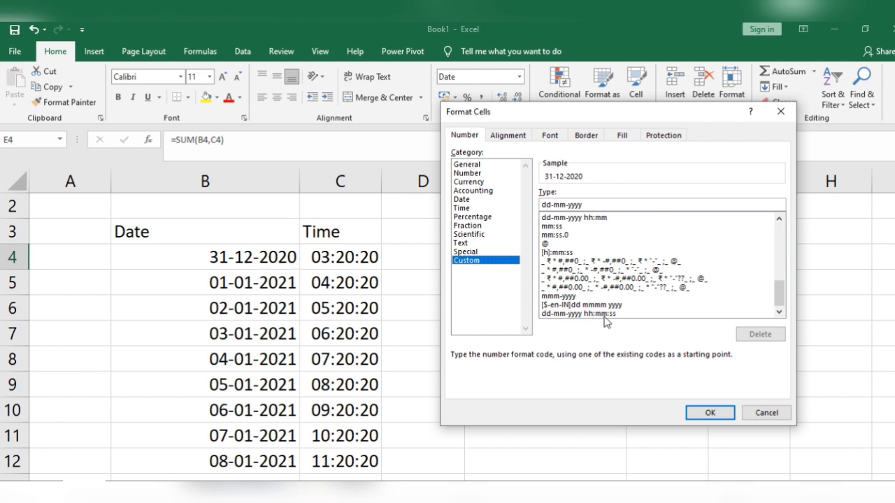
{"action": "mouse_move", "coordinate": [467, 287]}
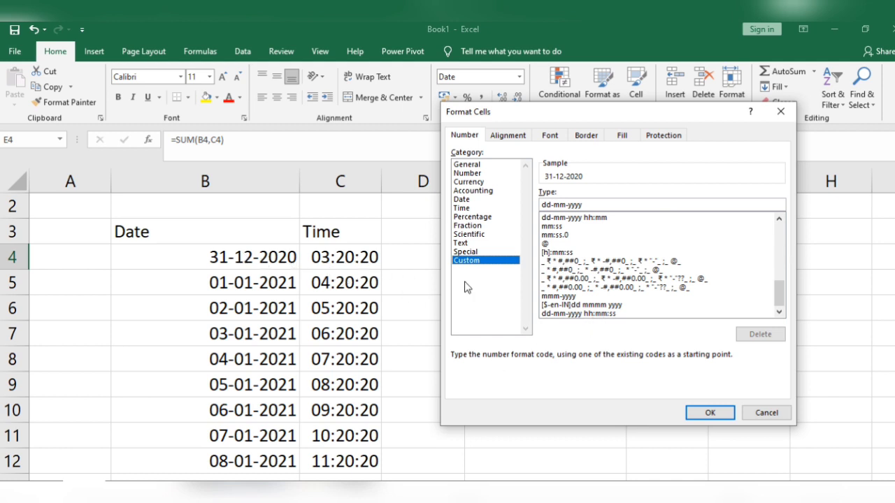
{"action": "mouse_move", "coordinate": [584, 320]}
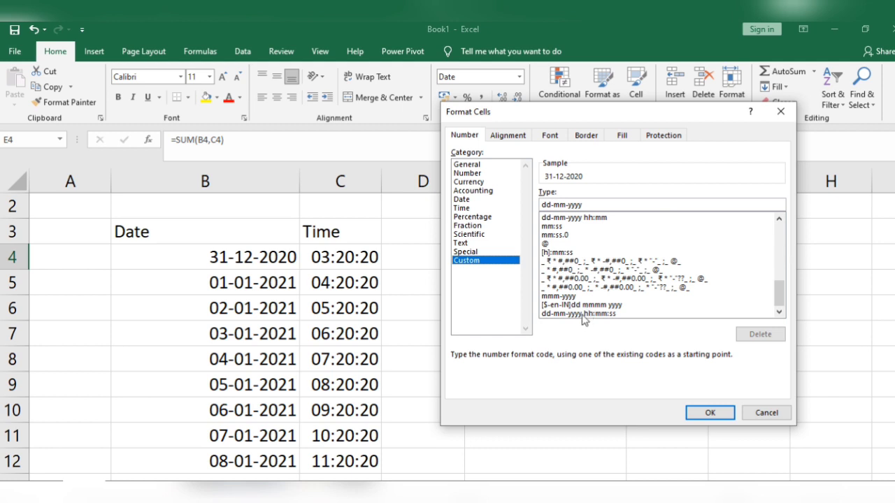
{"action": "mouse_move", "coordinate": [710, 412]}
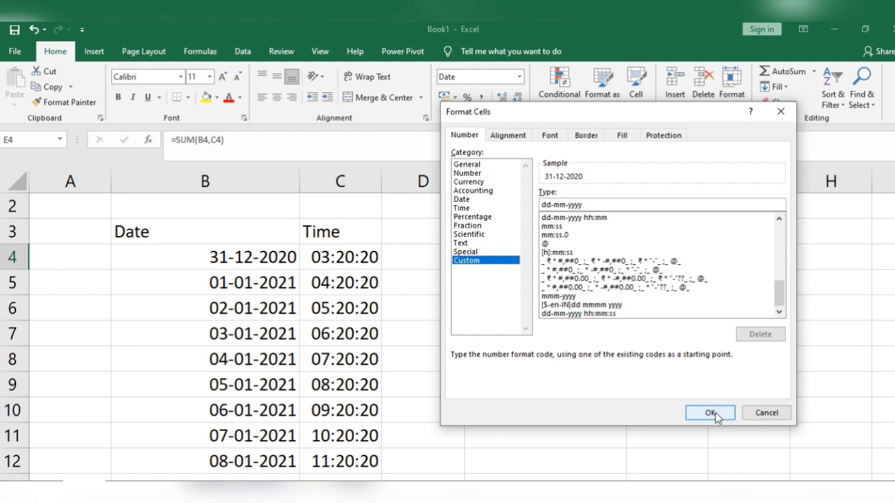
{"action": "mouse_move", "coordinate": [559, 314]}
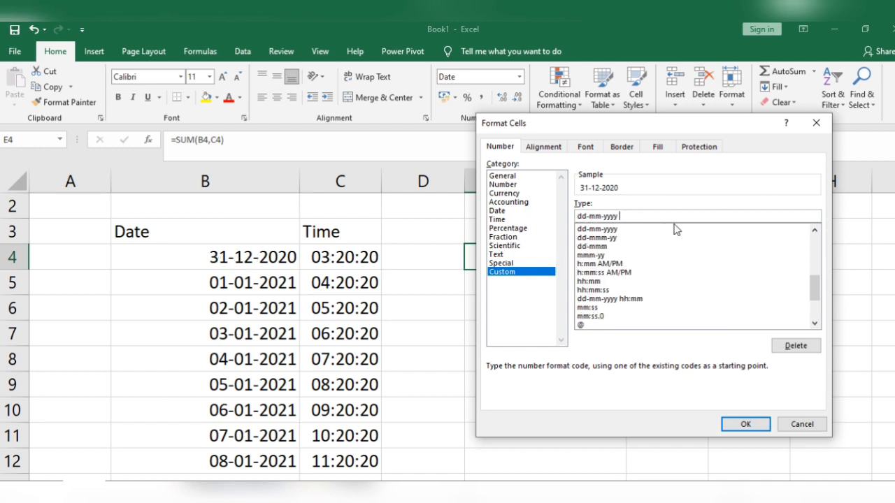
Apply custom format dd-mm-yyyy hh:mm:ss to E4.
{"action": "type", "text": "hh"}
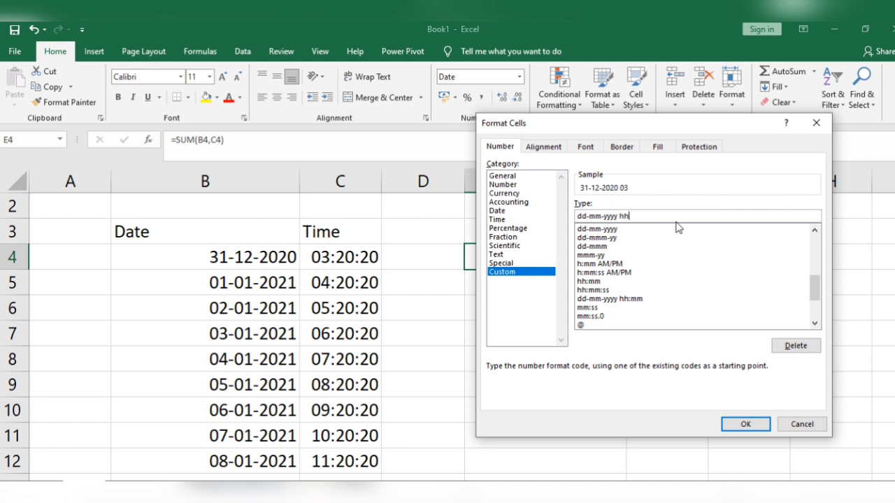
{"action": "type", "text": ":mm"}
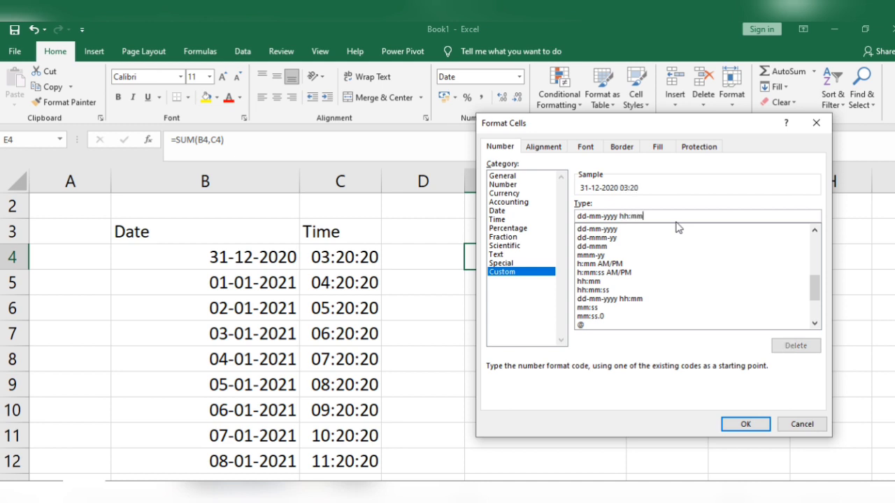
{"action": "type", "text": ":ss"}
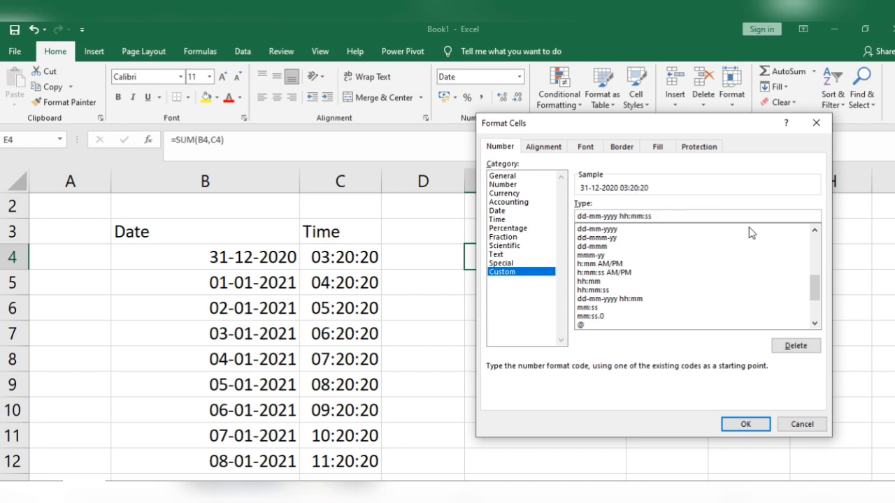
{"action": "left_click", "coordinate": [745, 424]}
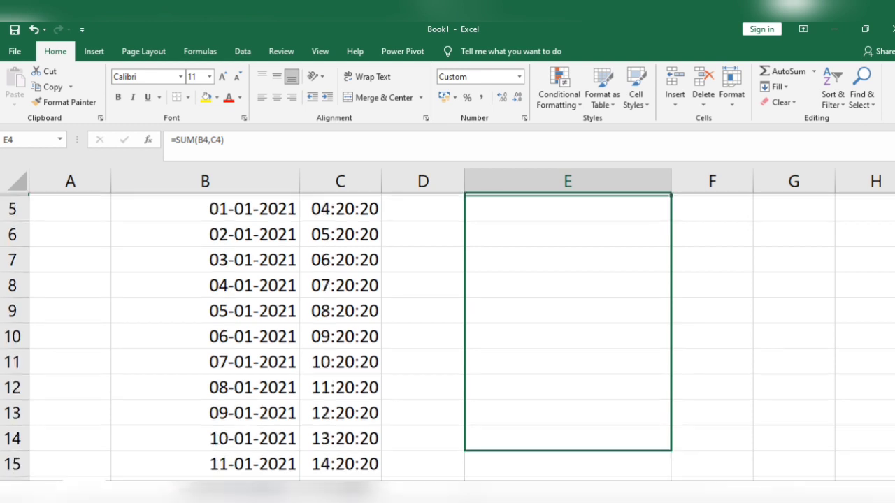
Scroll the sheet before switching to the Gaintoearn combine-date-and-time article.
{"action": "scroll", "scroll_direction": "up", "scroll_amount": 3}
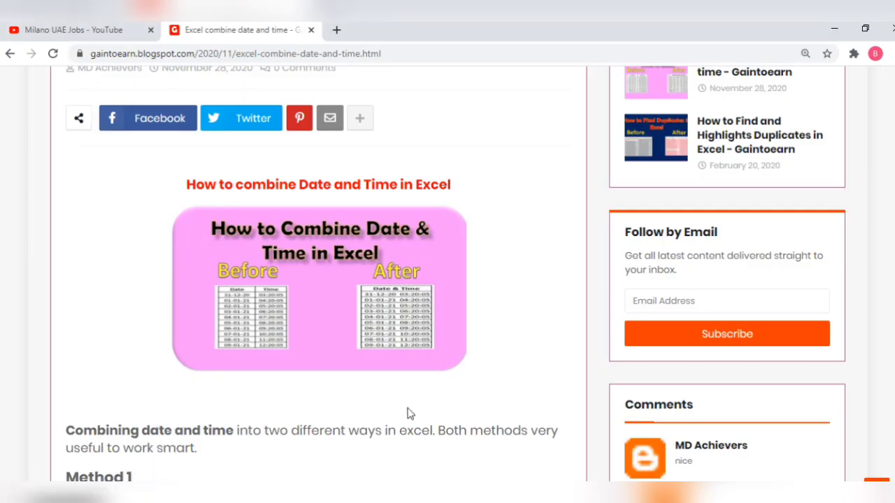
{"action": "scroll", "scroll_direction": "down", "scroll_amount": 3}
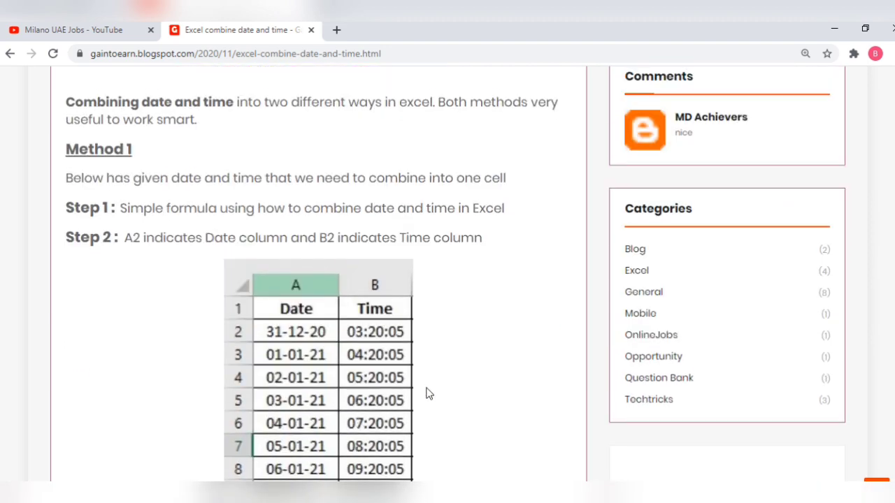
{"action": "scroll", "scroll_direction": "down", "scroll_amount": 3}
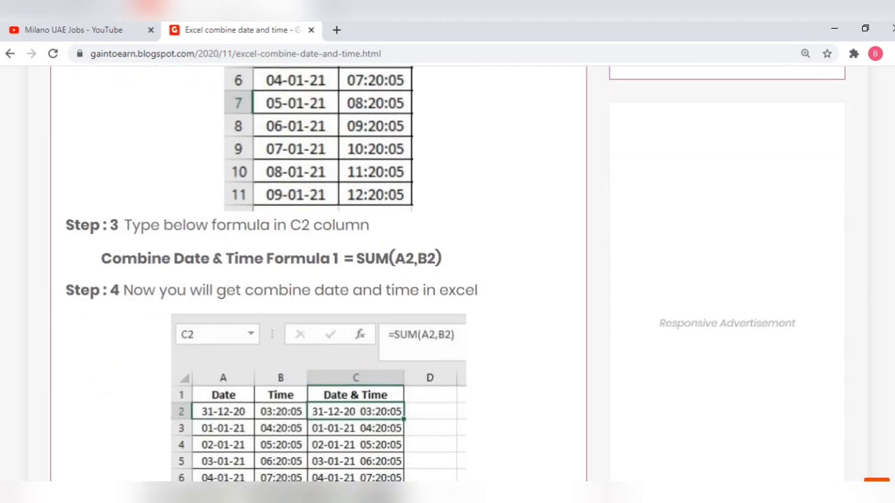
{"action": "scroll", "scroll_direction": "down", "scroll_amount": 3}
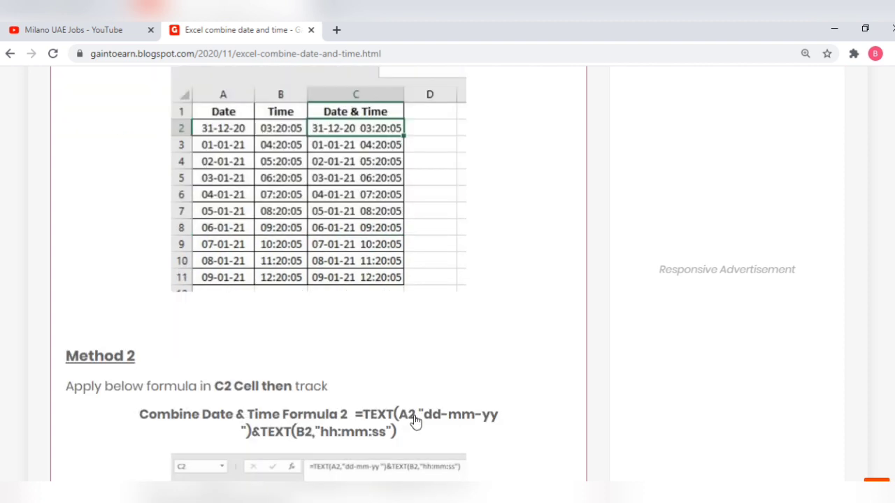
{"action": "scroll", "scroll_direction": "down", "scroll_amount": 3}
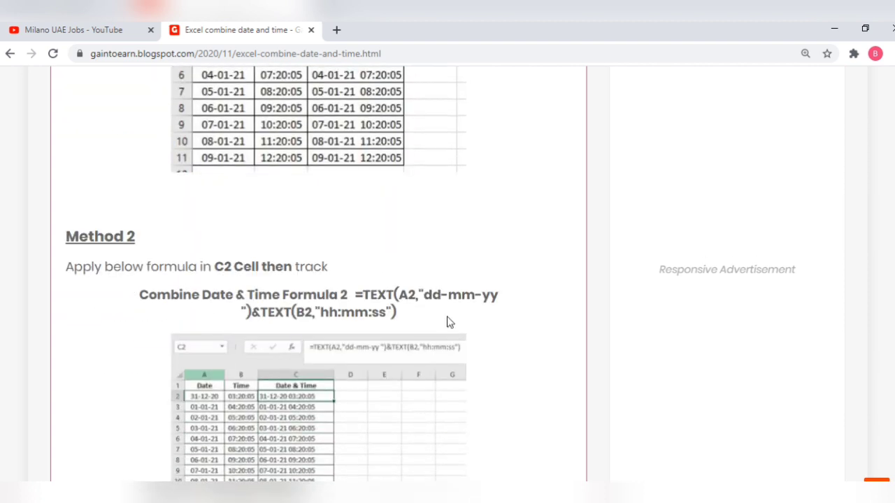
{"action": "mouse_move", "coordinate": [474, 313]}
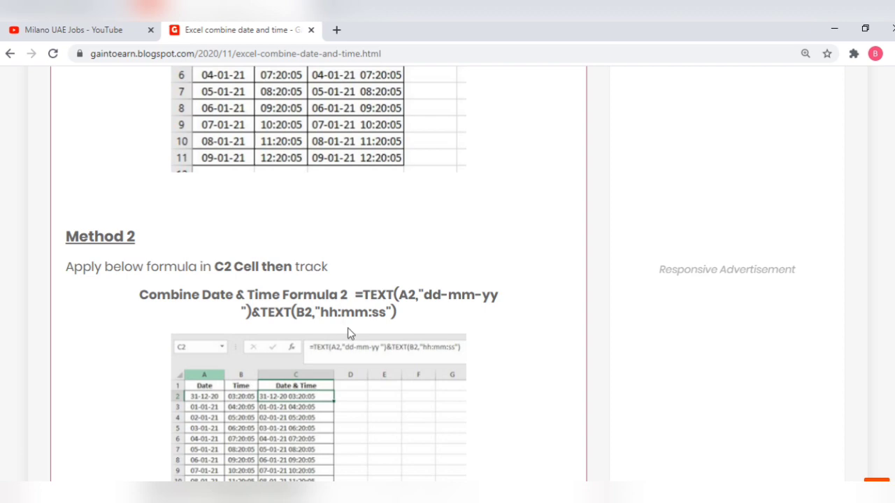
{"action": "scroll", "scroll_direction": "up", "scroll_amount": 3}
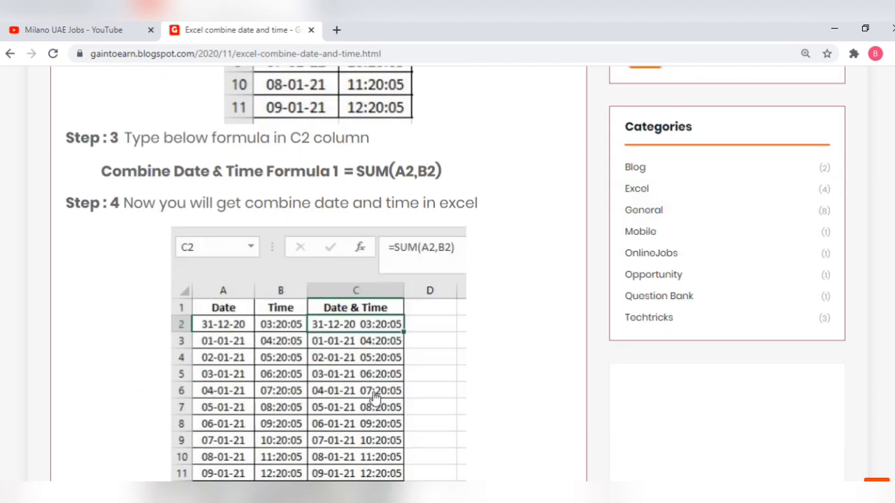
{"action": "scroll", "scroll_direction": "down", "scroll_amount": 3}
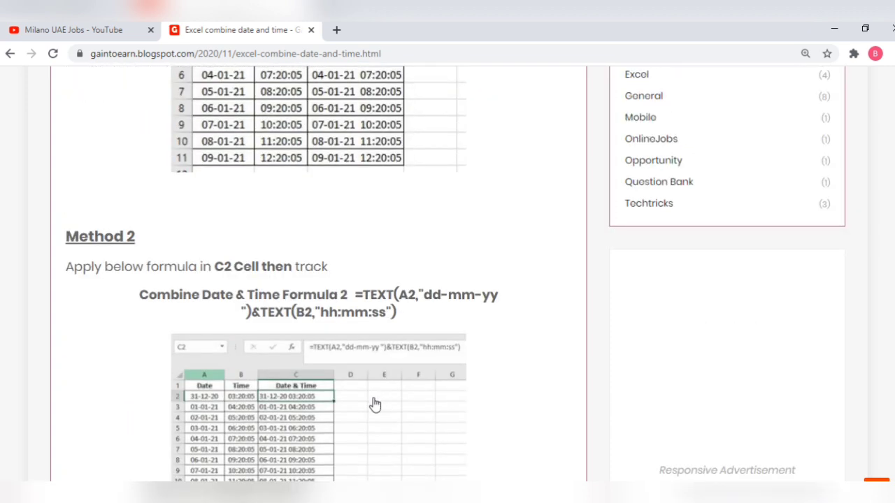
{"action": "scroll", "scroll_direction": "up", "scroll_amount": 3}
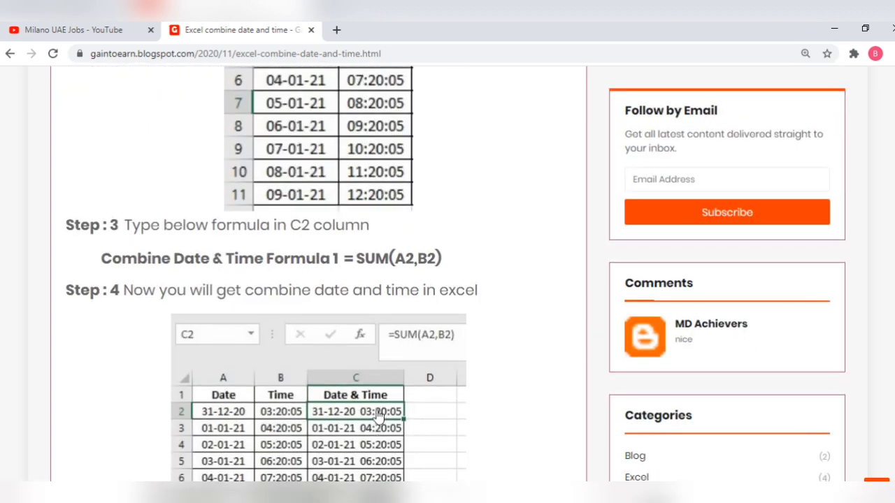
{"action": "scroll", "scroll_direction": "up", "scroll_amount": 3}
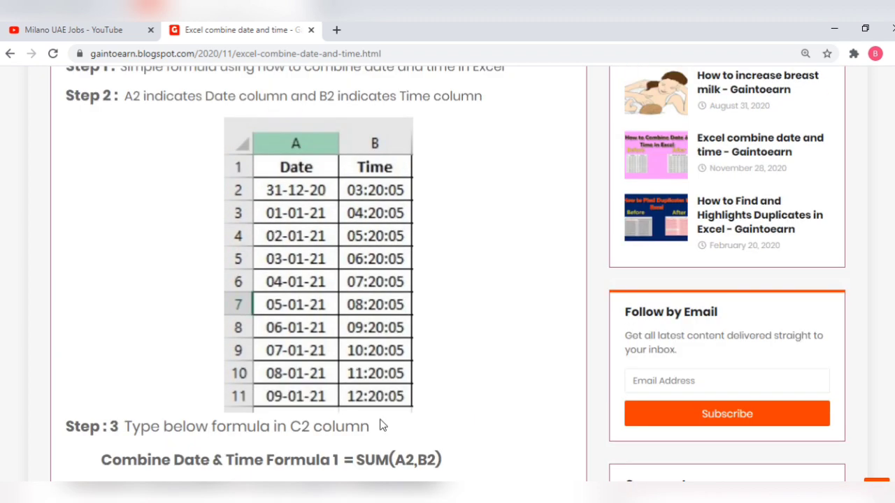
{"action": "scroll", "scroll_direction": "up", "scroll_amount": 3}
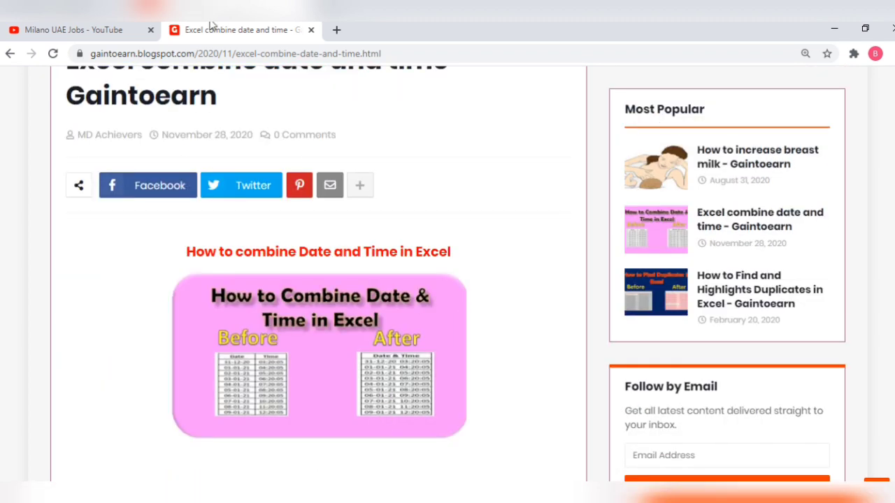
{"action": "scroll", "scroll_direction": "up", "scroll_amount": 3}
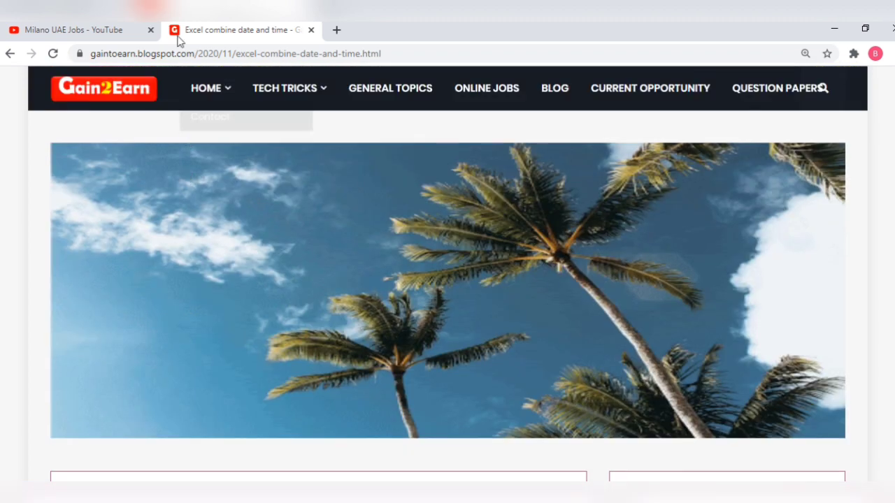